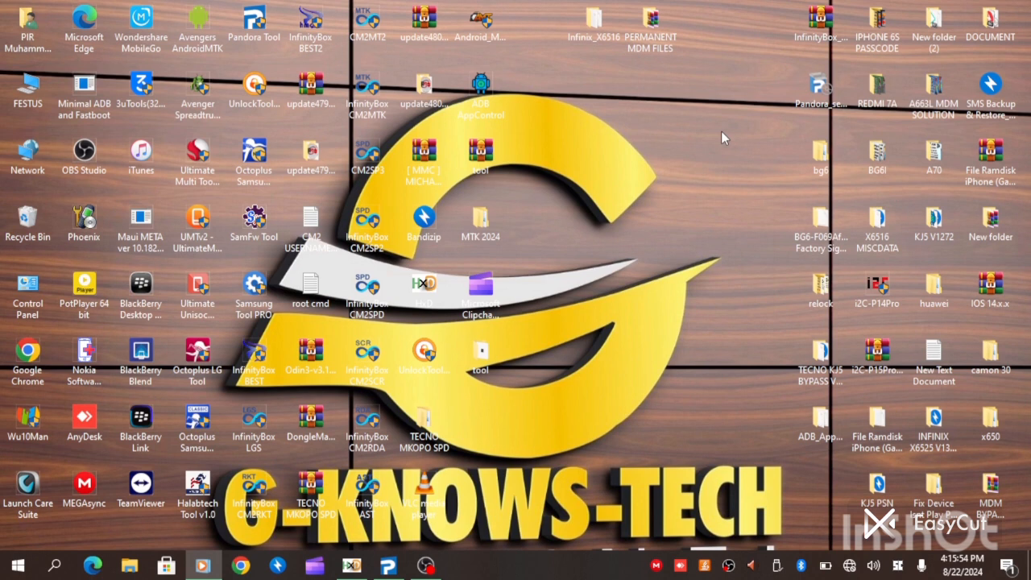
{"action": "mouse_move", "coordinate": [652, 159]}
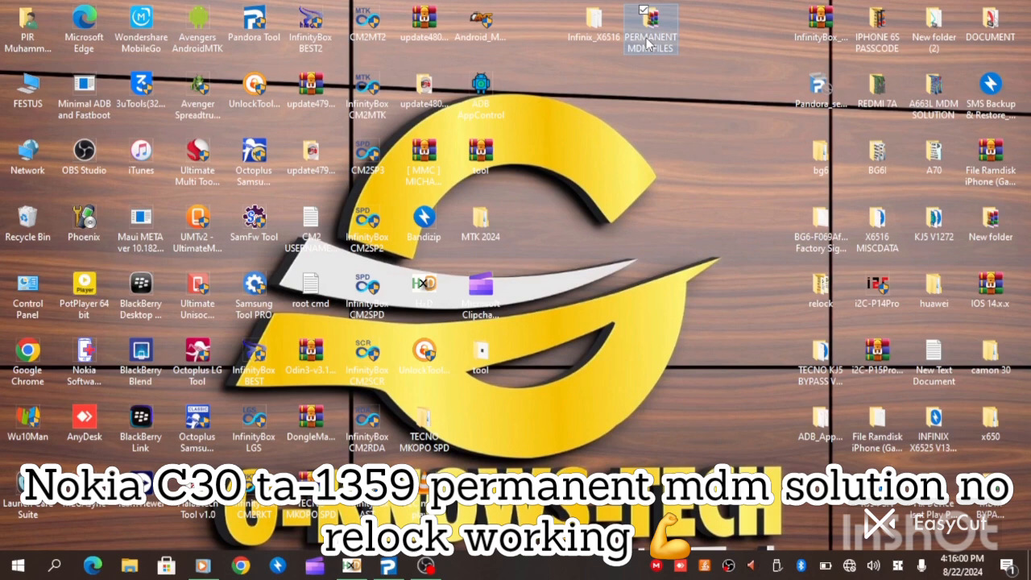
Open the PERMANENT MDM FILES folder and select the Nokia C30 fix archive at the top
{"action": "double_click", "coordinate": [651, 26]}
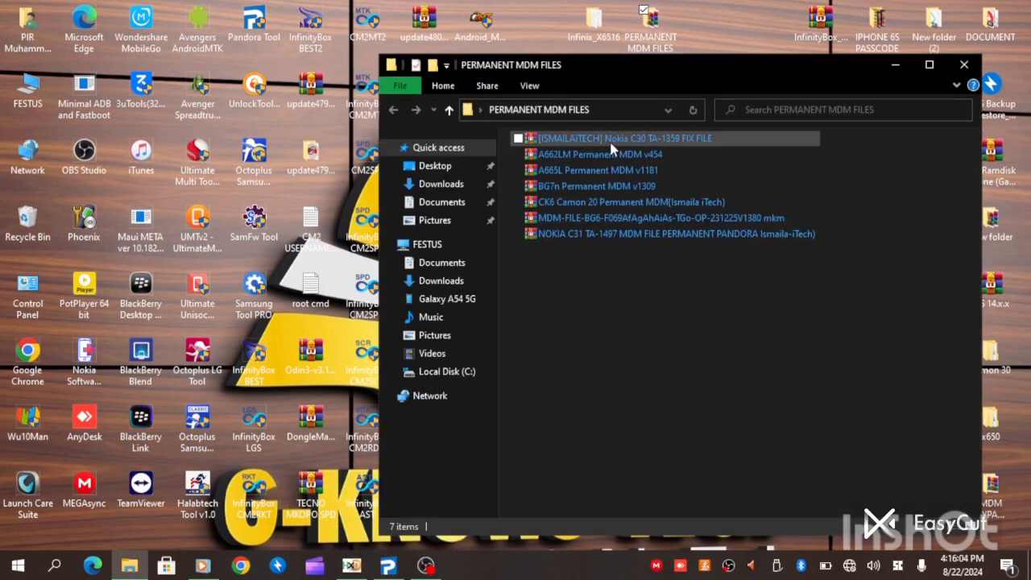
{"action": "mouse_move", "coordinate": [661, 145]}
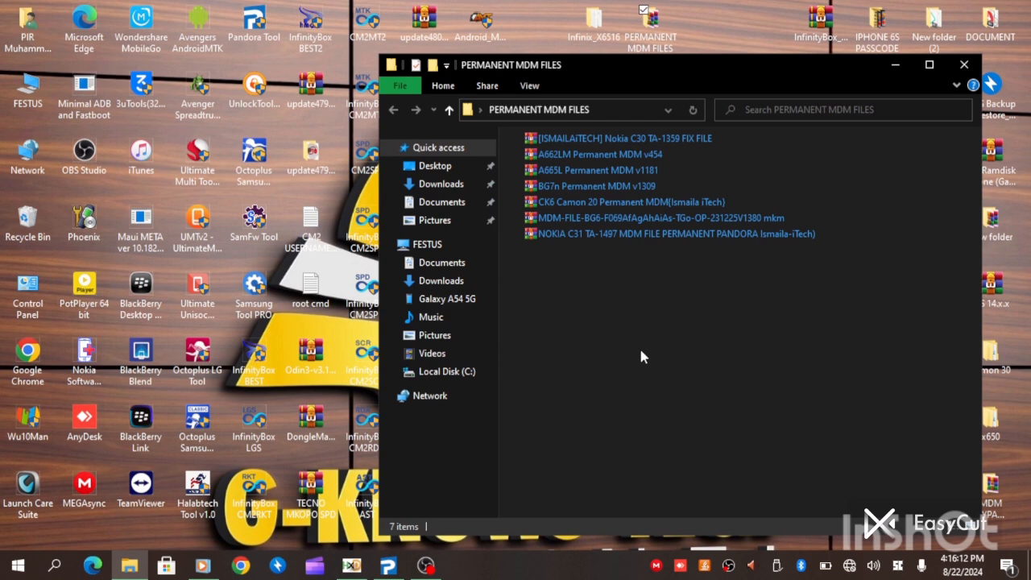
{"action": "left_click", "coordinate": [620, 138]}
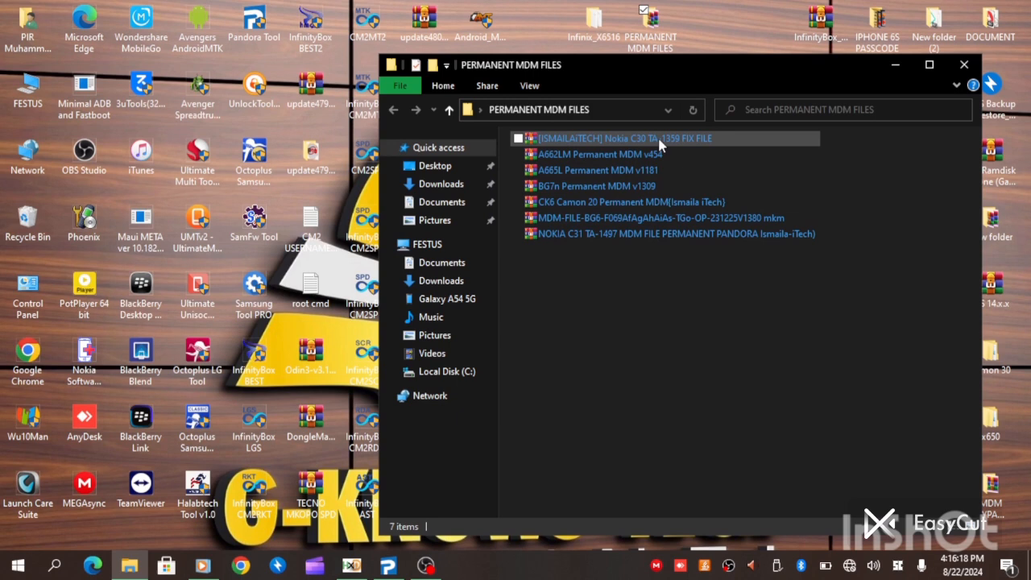
{"action": "mouse_move", "coordinate": [524, 151]}
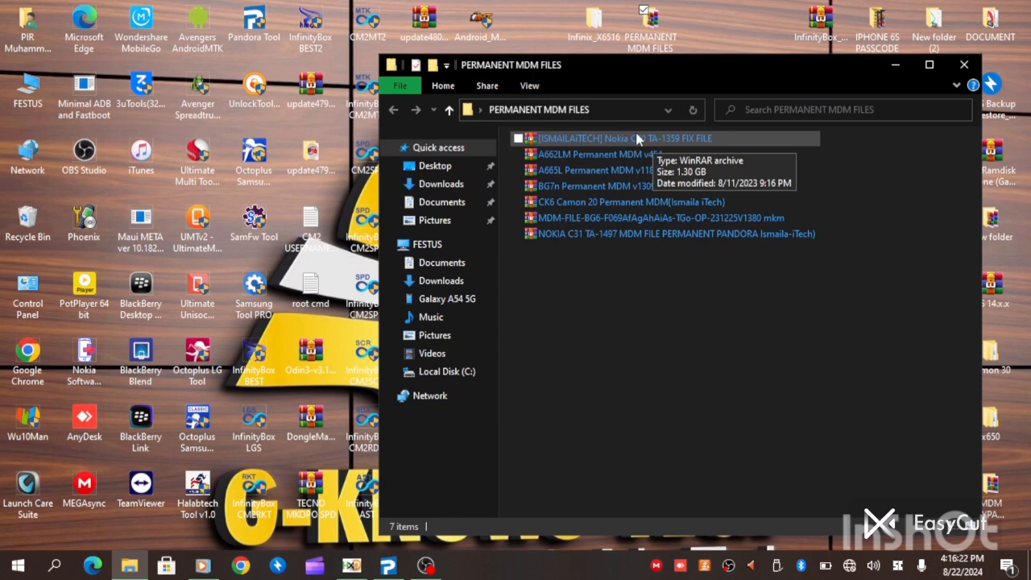
Extract the Nokia C30 TA-1359 archive into its own folder, entering its password
{"action": "right_click", "coordinate": [612, 139]}
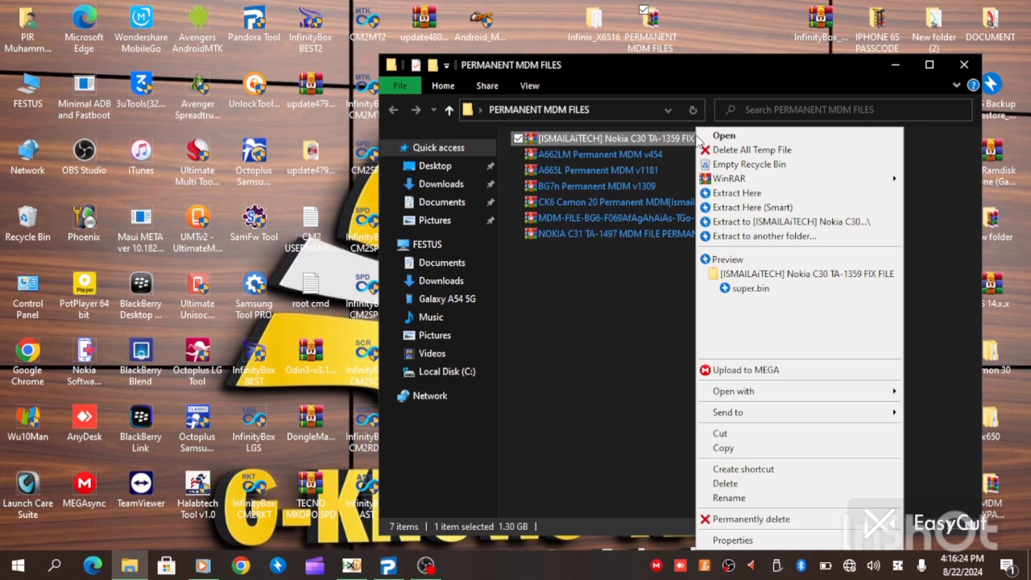
{"action": "left_click", "coordinate": [628, 218]}
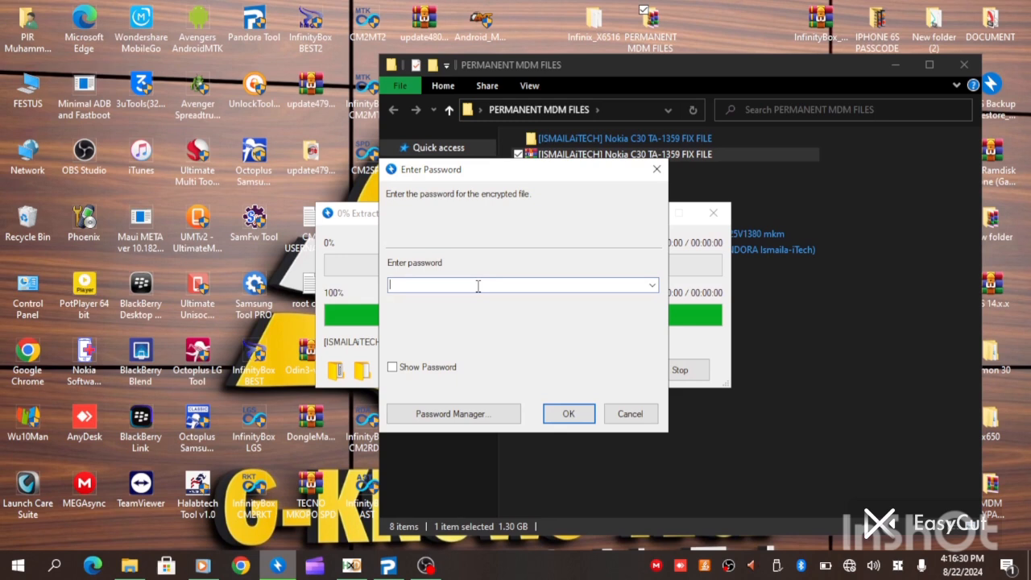
{"action": "type", "text": "•"}
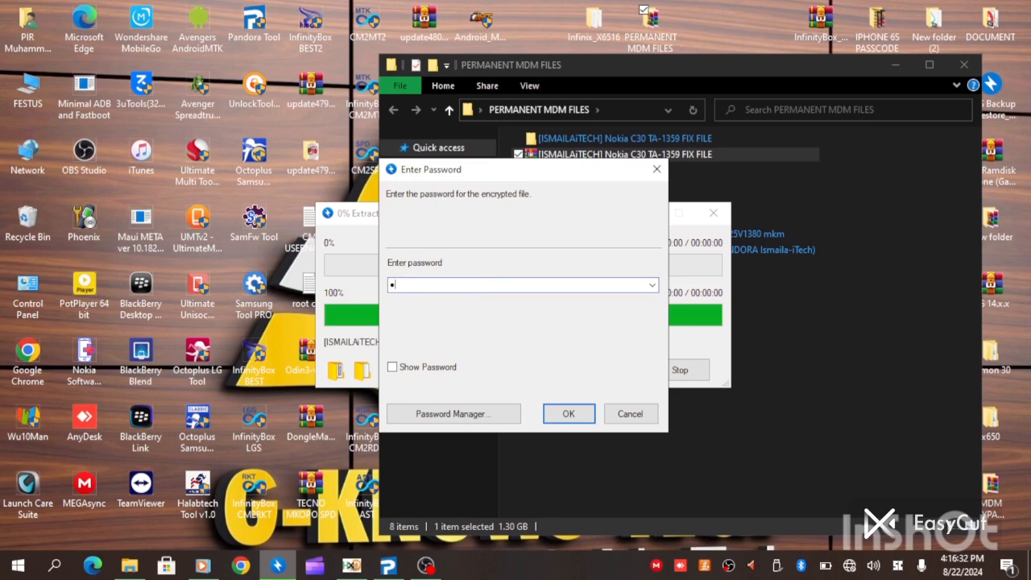
{"action": "type", "text": "•"}
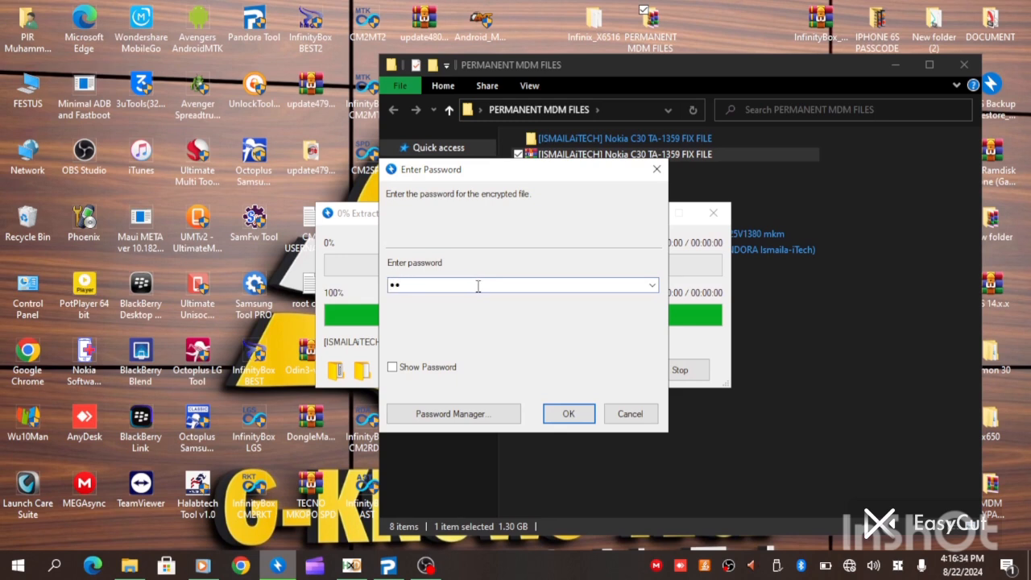
{"action": "type", "text": "•"}
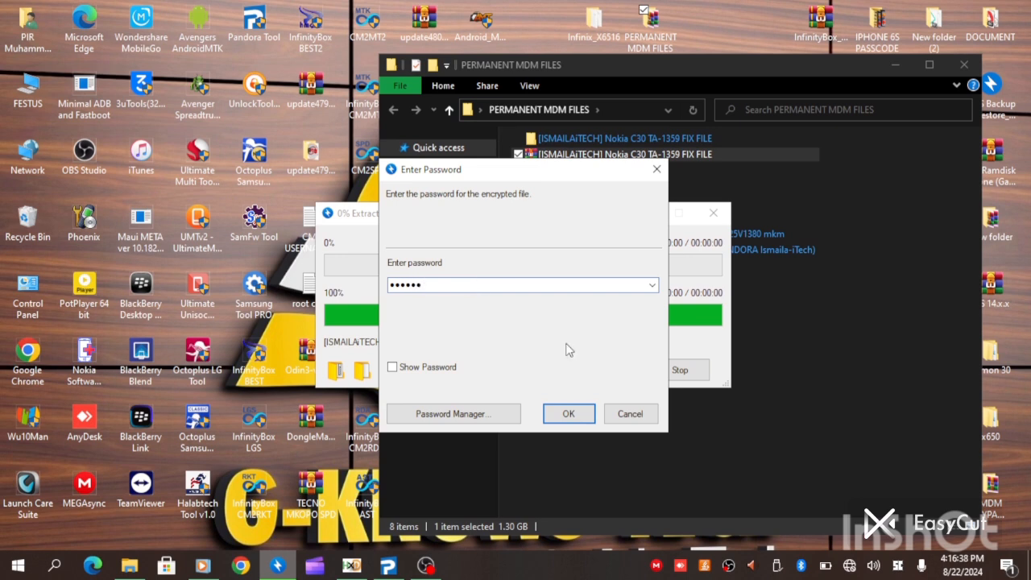
{"action": "left_click", "coordinate": [567, 413]}
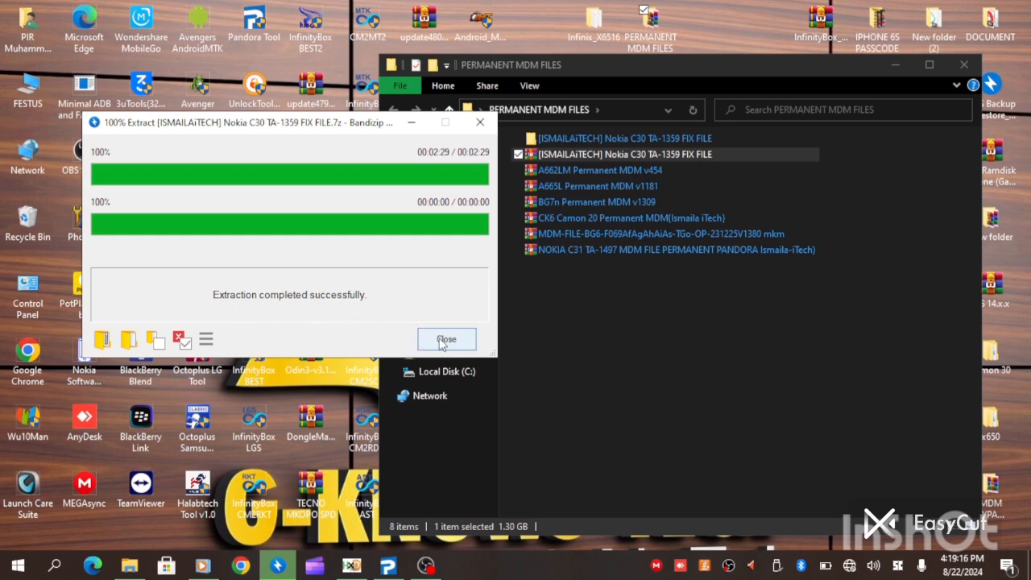
Locate the 2.83 GB super file inside the extracted Nokia C30 fix folder, then close the window
{"action": "left_click", "coordinate": [448, 338]}
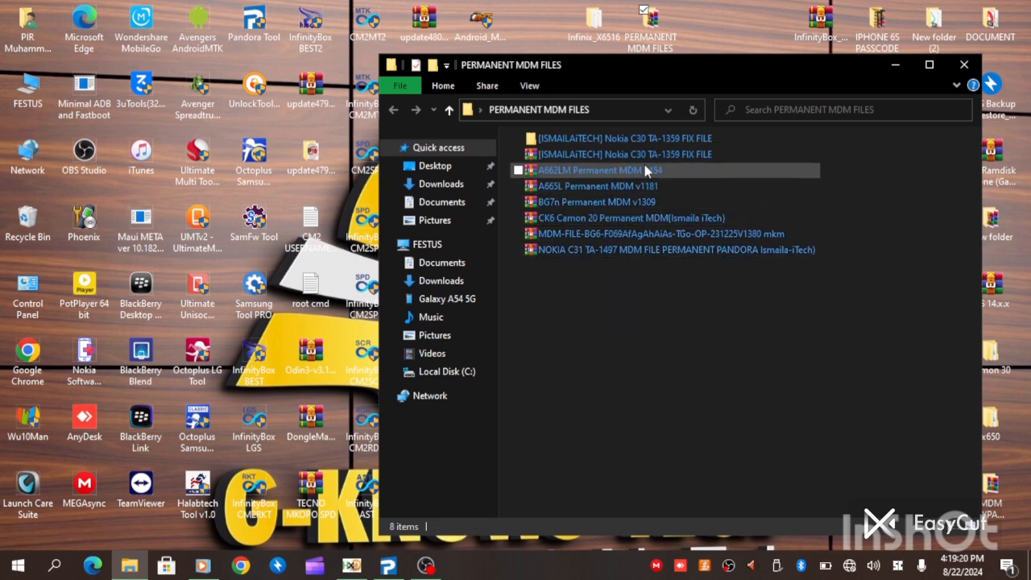
{"action": "left_click", "coordinate": [625, 139]}
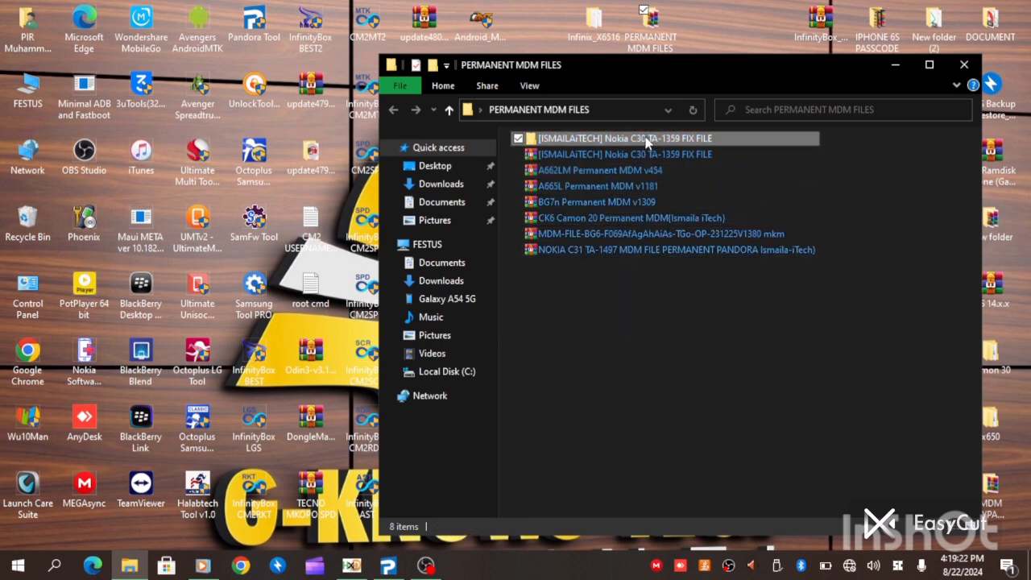
{"action": "double_click", "coordinate": [620, 139]}
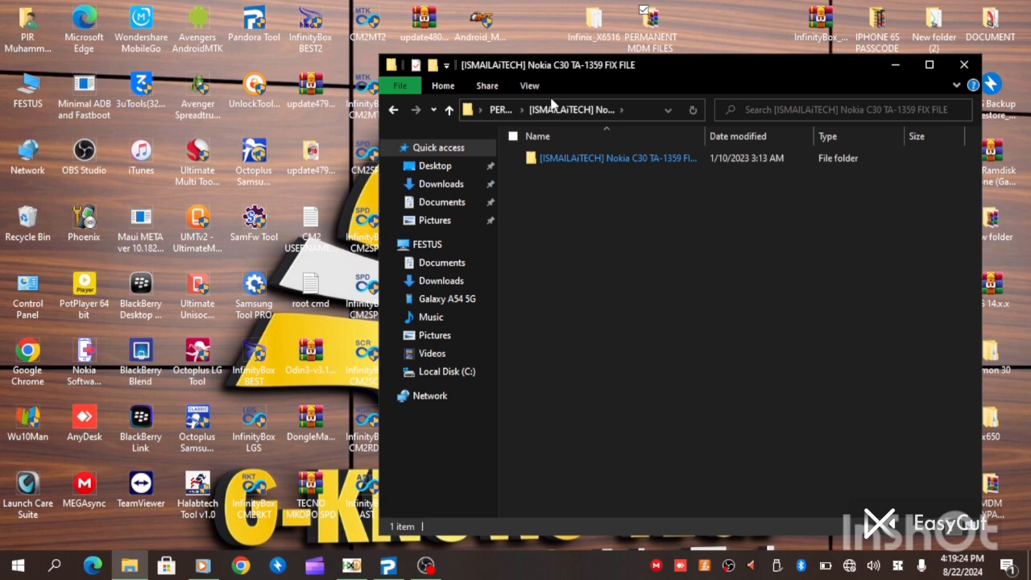
{"action": "left_click", "coordinate": [528, 86]}
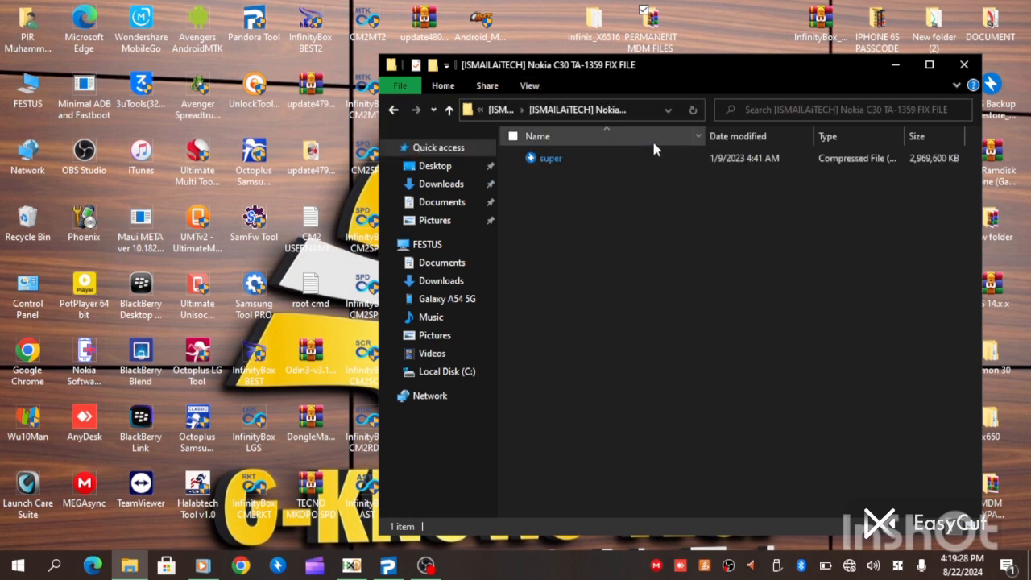
{"action": "left_click", "coordinate": [551, 158]}
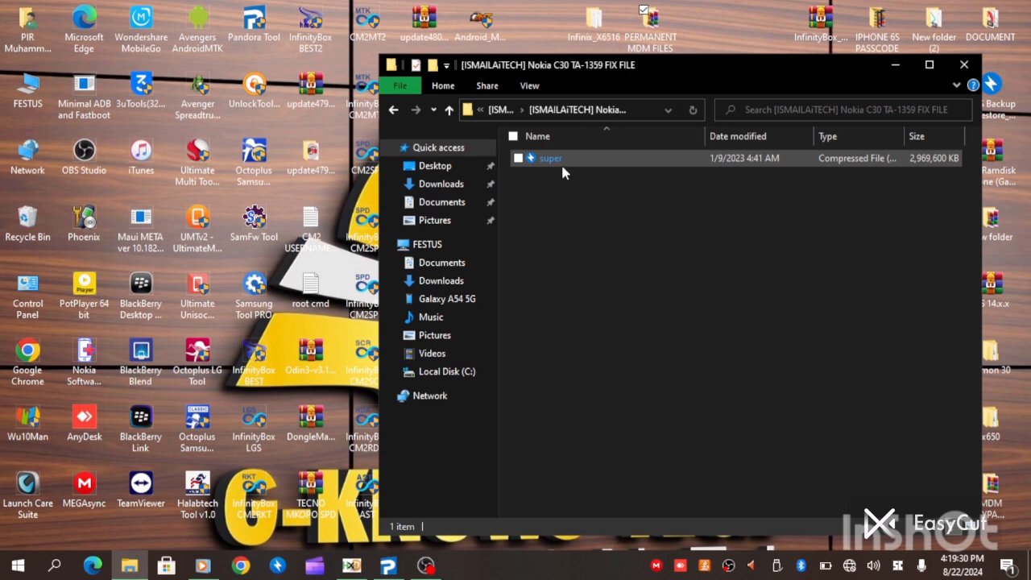
{"action": "mouse_move", "coordinate": [596, 161]}
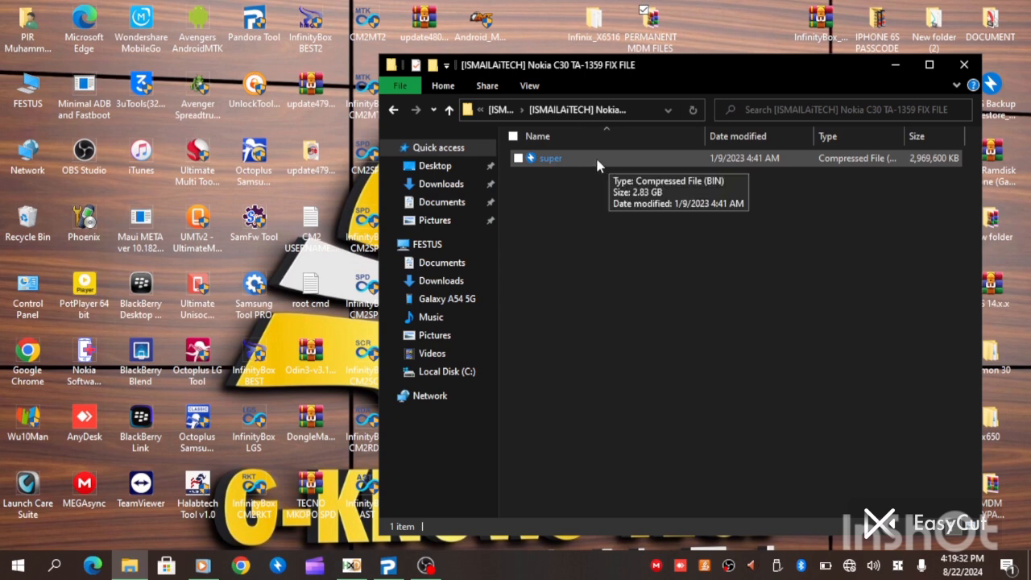
{"action": "mouse_move", "coordinate": [963, 64]}
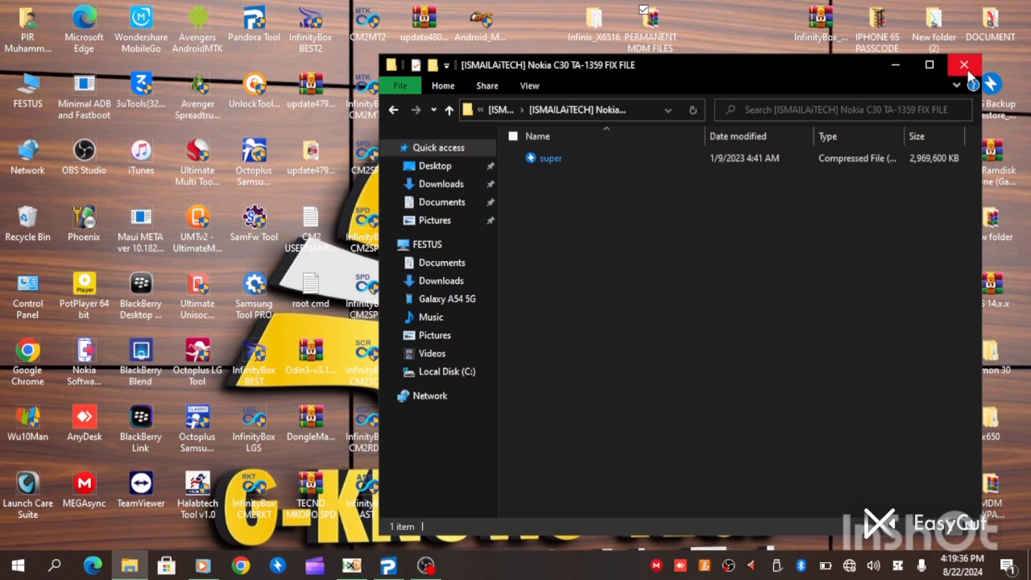
{"action": "left_click", "coordinate": [964, 65]}
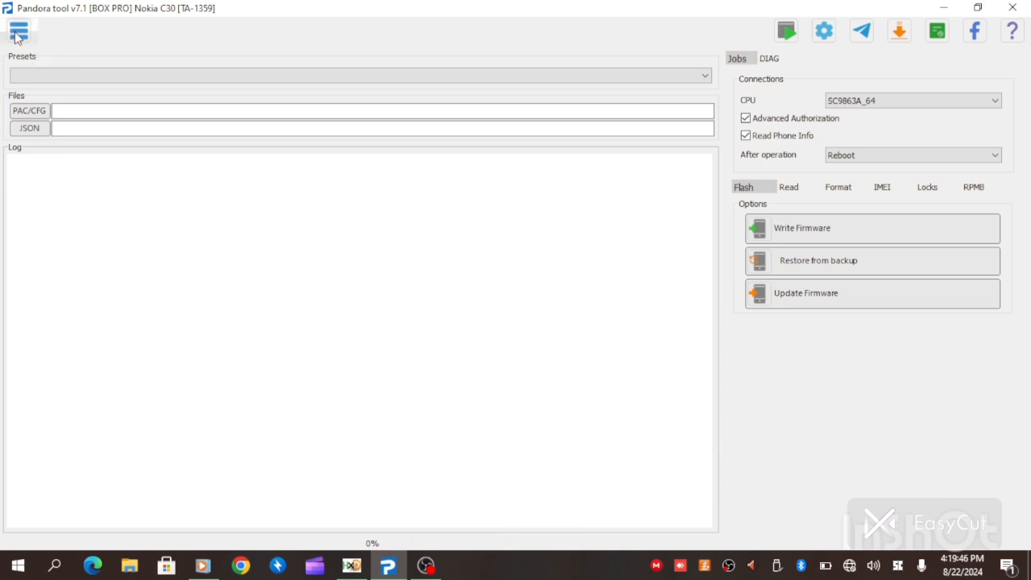
Select 'TA-1359 : Nokia C30' from the model list so its flashing workspace loads
{"action": "left_click", "coordinate": [17, 31]}
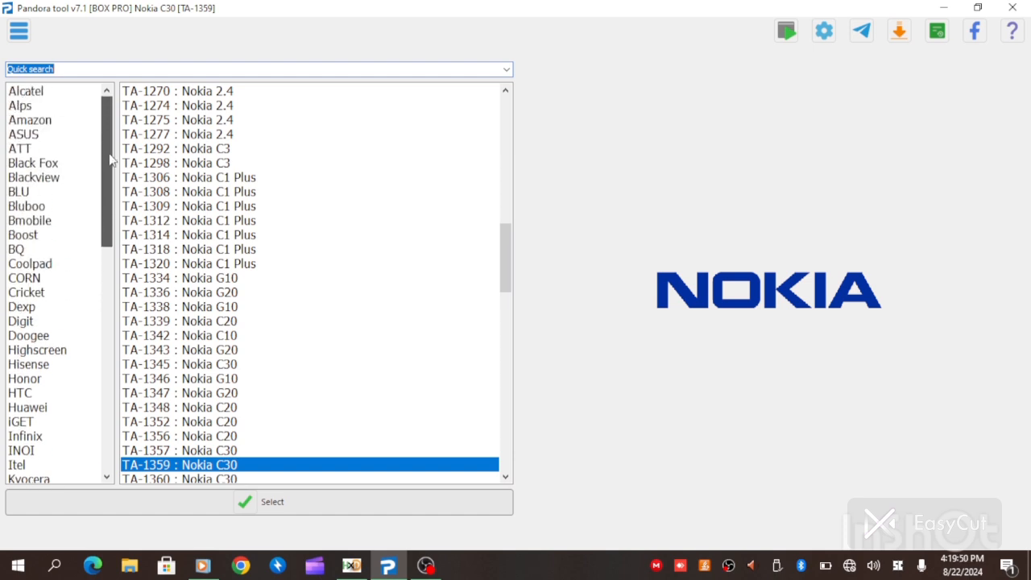
{"action": "scroll", "scroll_direction": "down", "scroll_amount": 3}
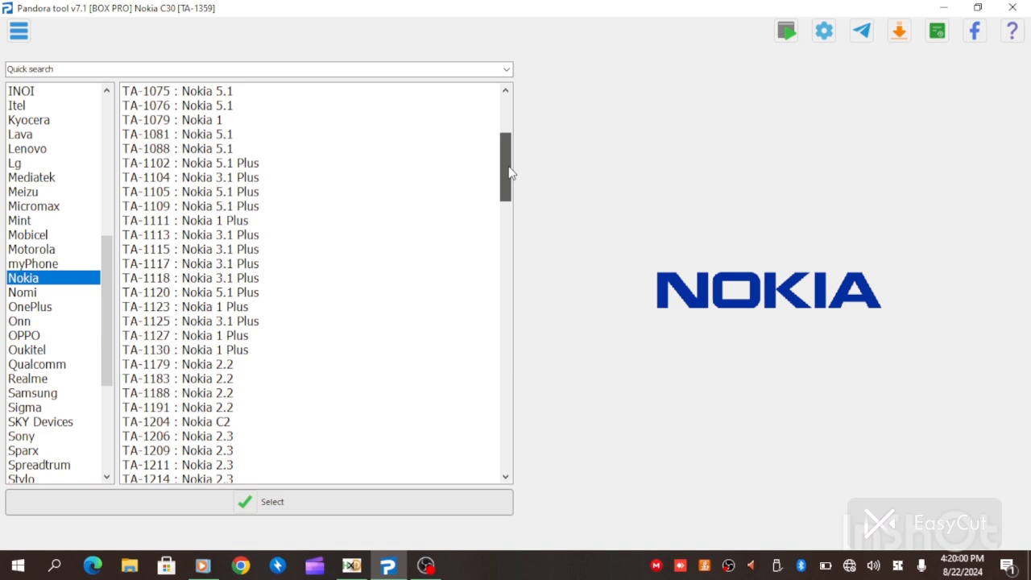
{"action": "scroll", "scroll_direction": "down", "scroll_amount": 3}
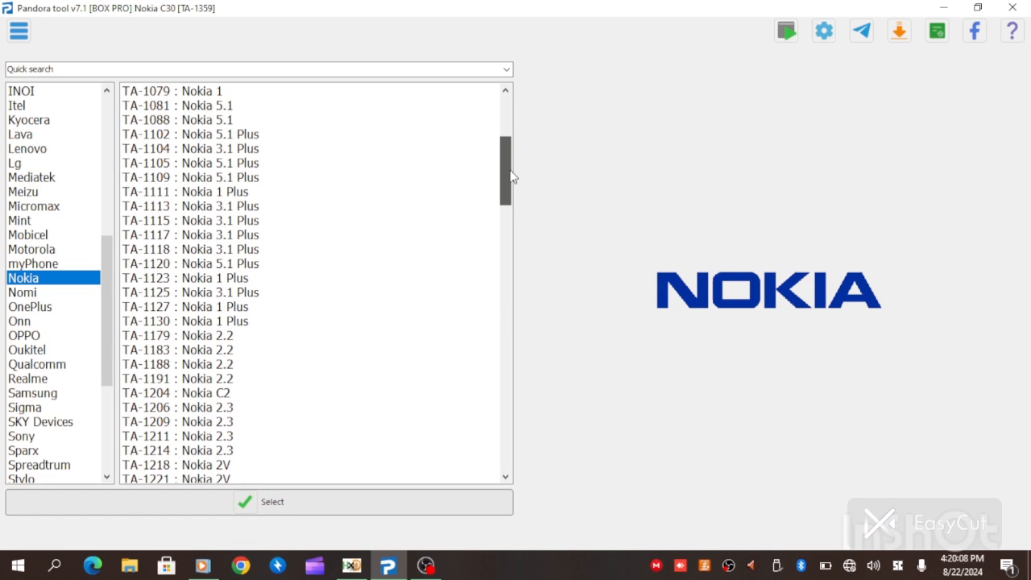
{"action": "scroll", "scroll_direction": "down", "scroll_amount": 3}
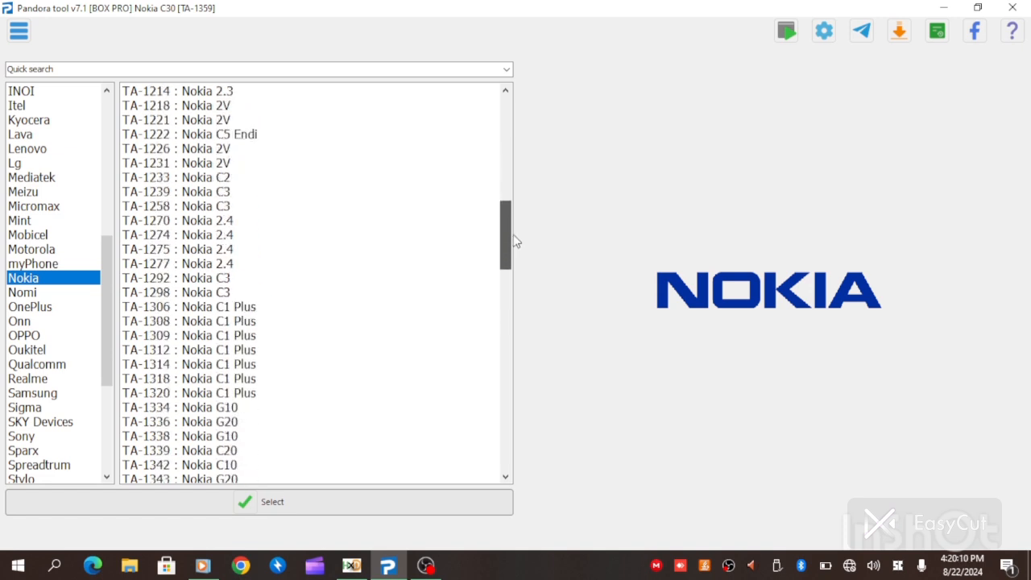
{"action": "scroll", "scroll_direction": "down", "scroll_amount": 3}
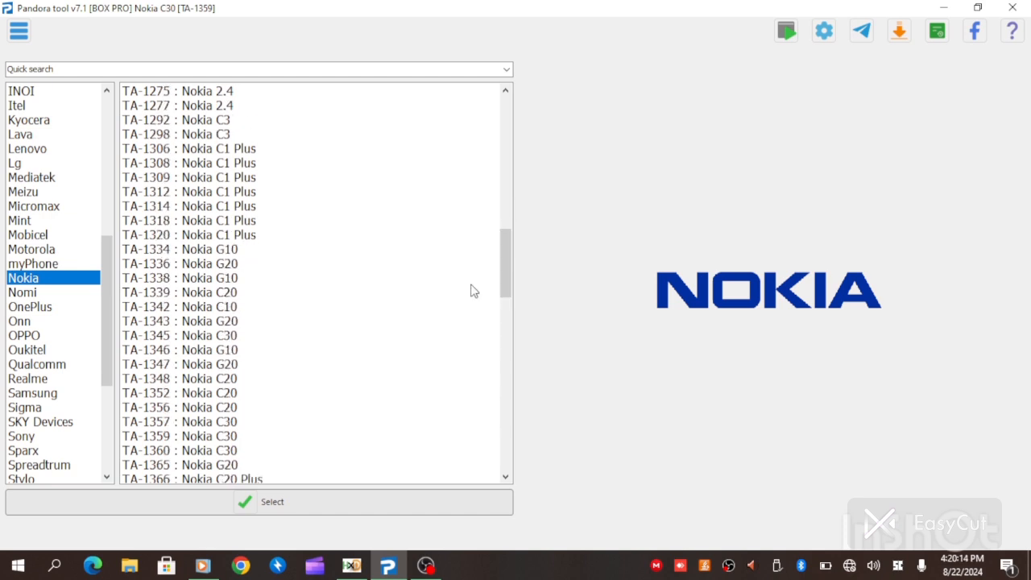
{"action": "left_click", "coordinate": [193, 435]}
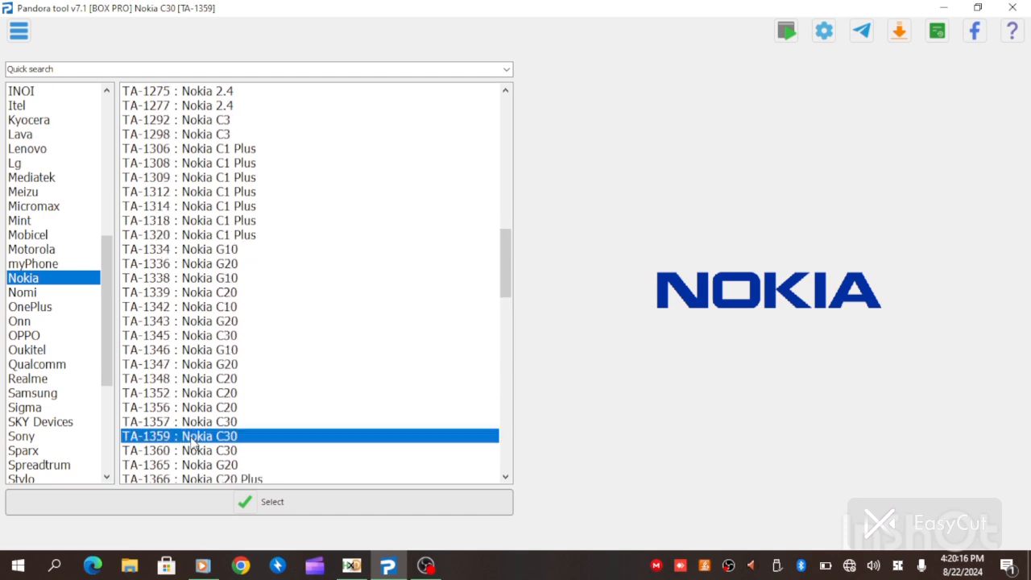
{"action": "mouse_move", "coordinate": [297, 467]}
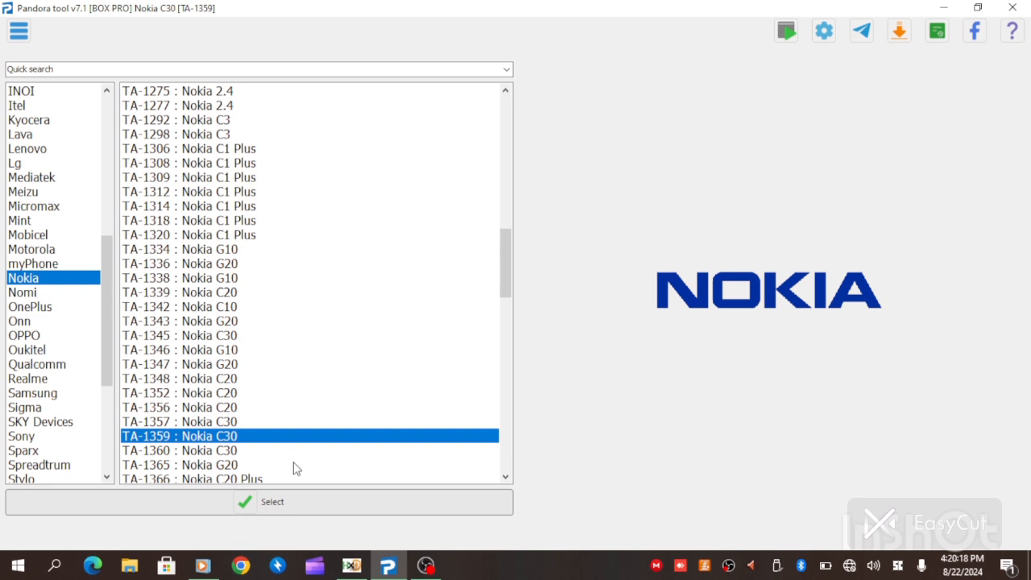
{"action": "left_click", "coordinate": [272, 501]}
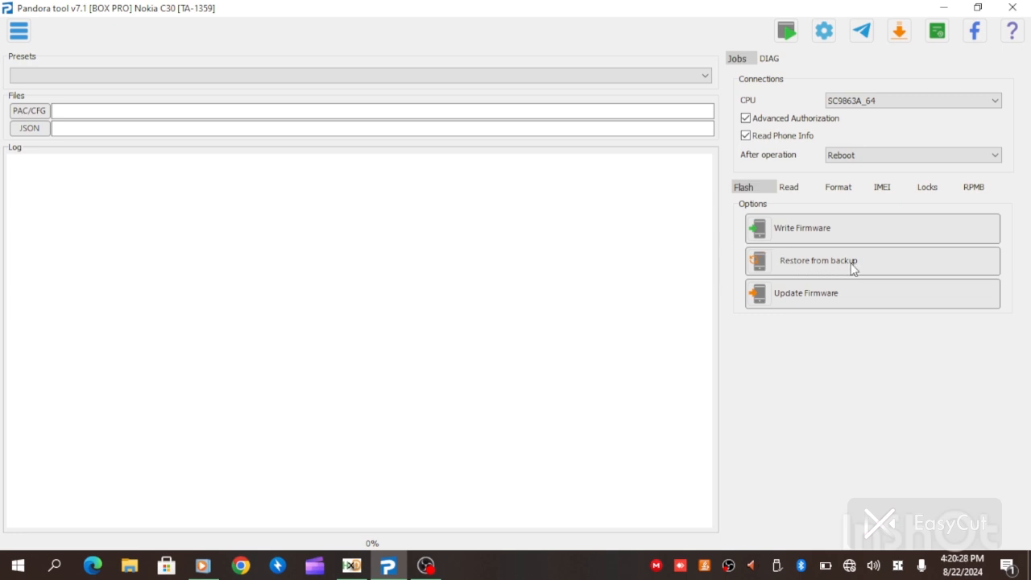
Start Restore from backup and pick the super file from Desktop > PERMANENT MDM FILES > Nokia C30 TA-1359 FIX FILE
{"action": "left_click", "coordinate": [818, 261]}
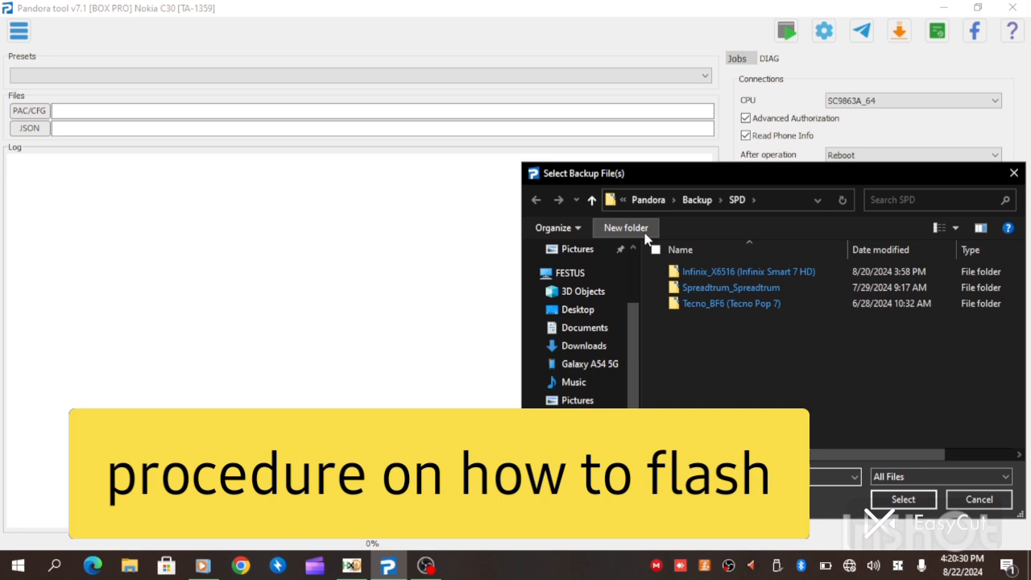
{"action": "left_click", "coordinate": [576, 309]}
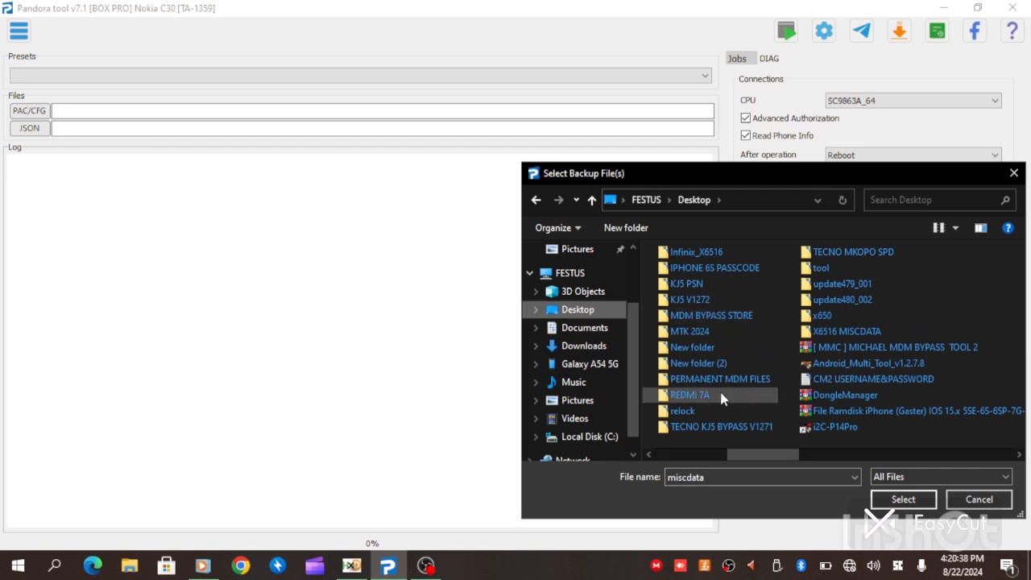
{"action": "double_click", "coordinate": [719, 378]}
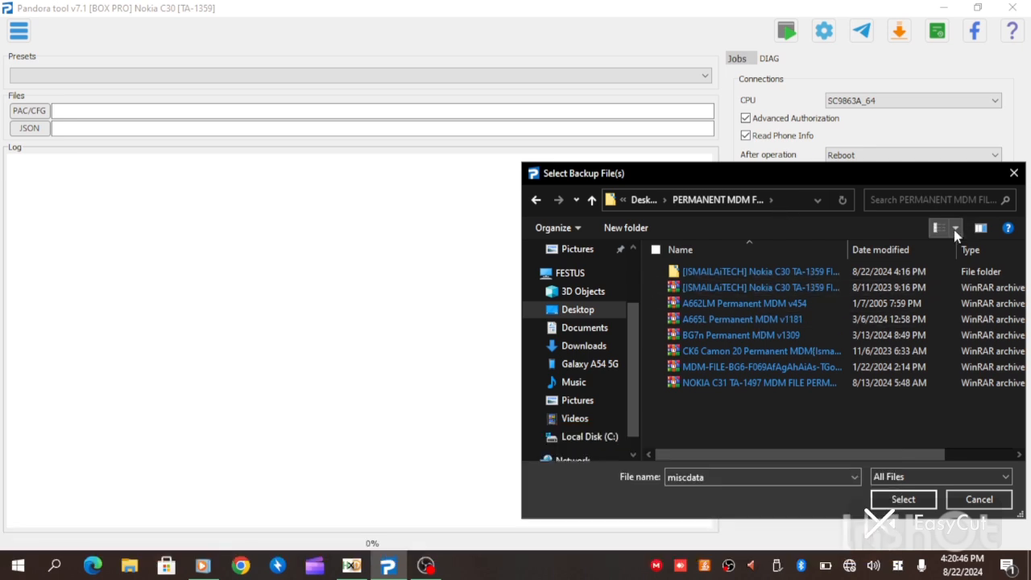
{"action": "left_click", "coordinate": [953, 232]}
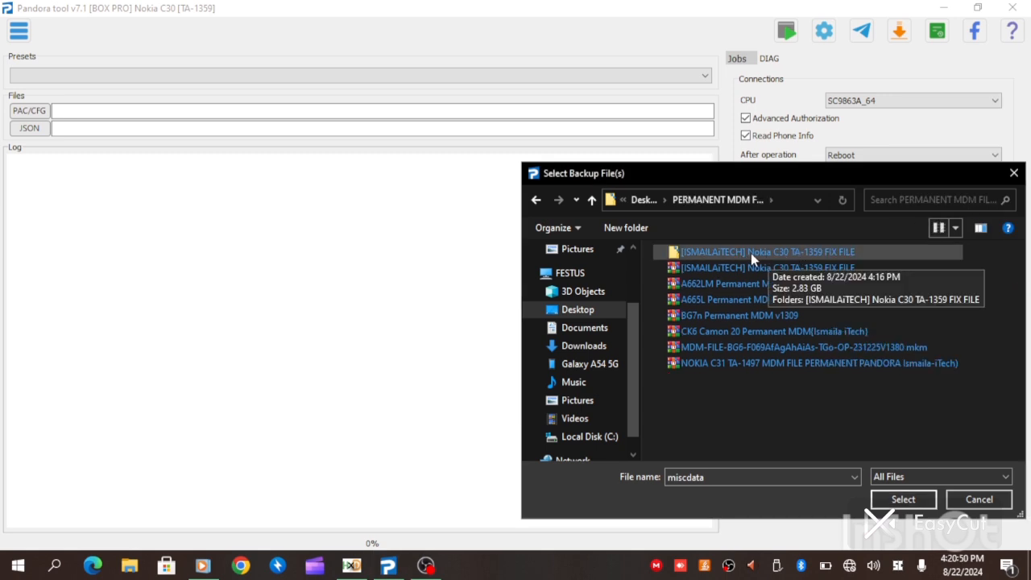
{"action": "double_click", "coordinate": [767, 251]}
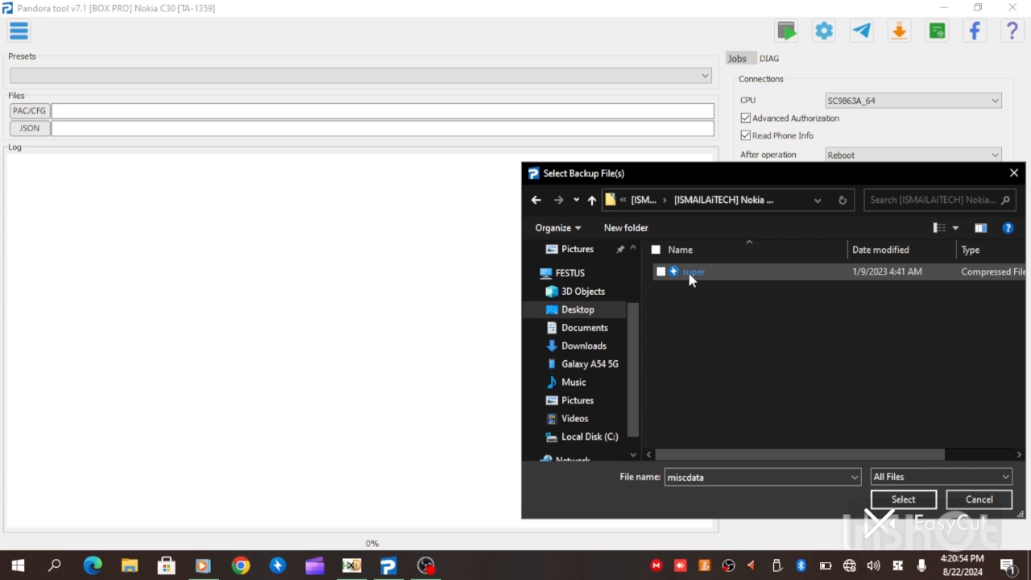
{"action": "mouse_move", "coordinate": [693, 271]}
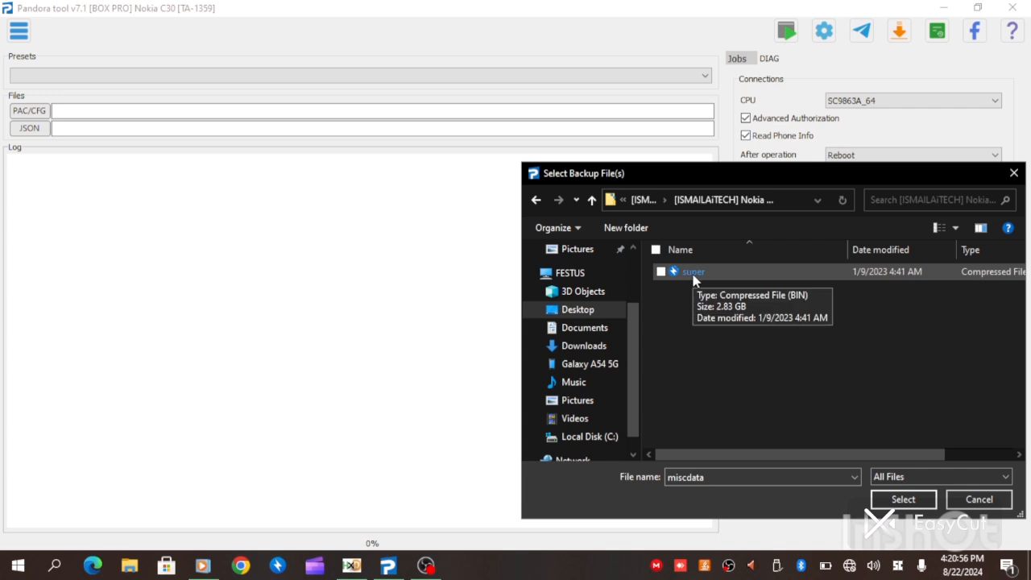
{"action": "left_click", "coordinate": [902, 499]}
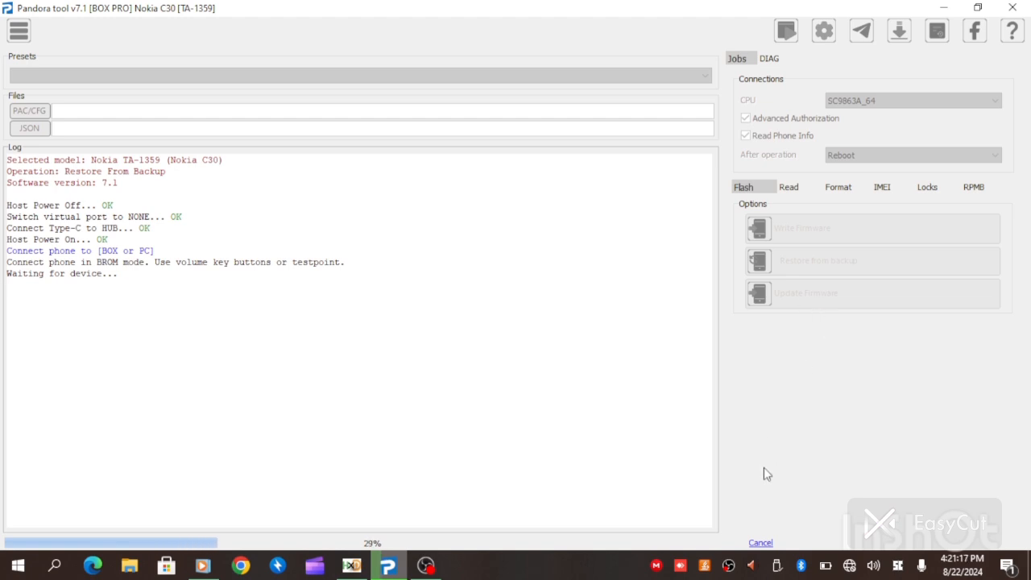
{"action": "mouse_move", "coordinate": [767, 525]}
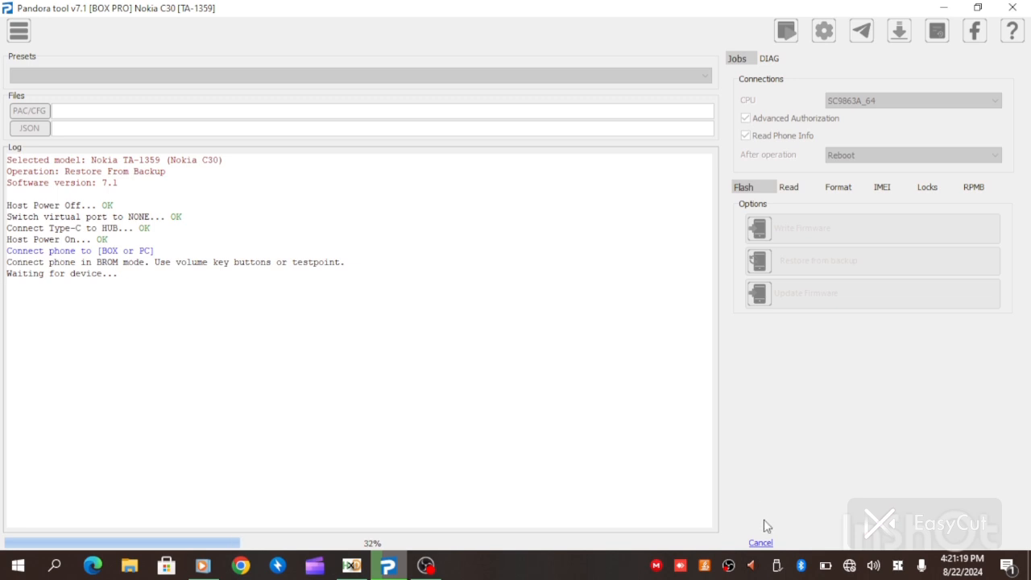
{"action": "mouse_move", "coordinate": [588, 554]}
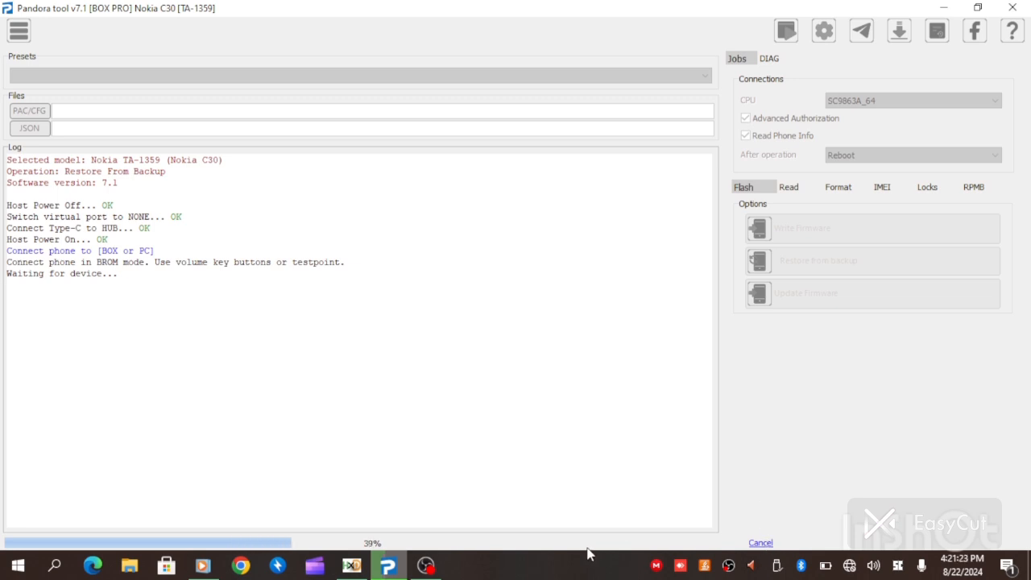
Cancel the waiting restore, browse the Locks bootloader options, and end on the Format tab with Wipe Data and Erase FRP
{"action": "left_click", "coordinate": [761, 541]}
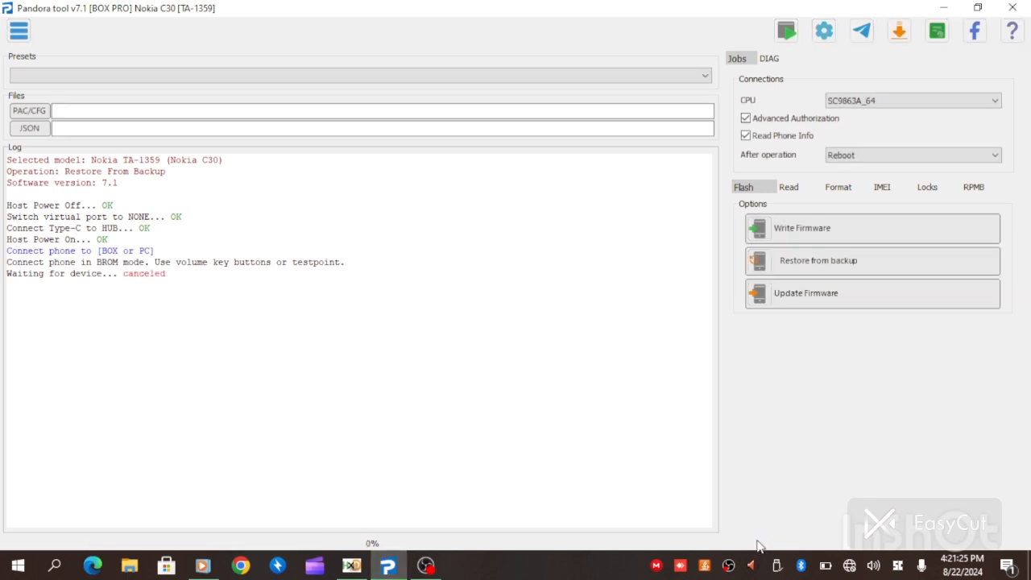
{"action": "mouse_move", "coordinate": [852, 199]}
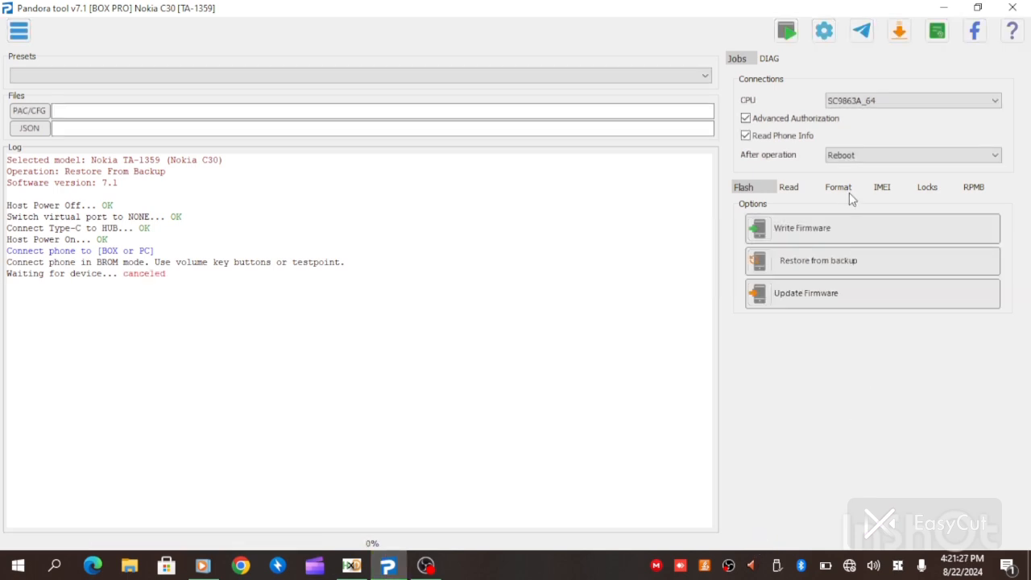
{"action": "left_click", "coordinate": [838, 187]}
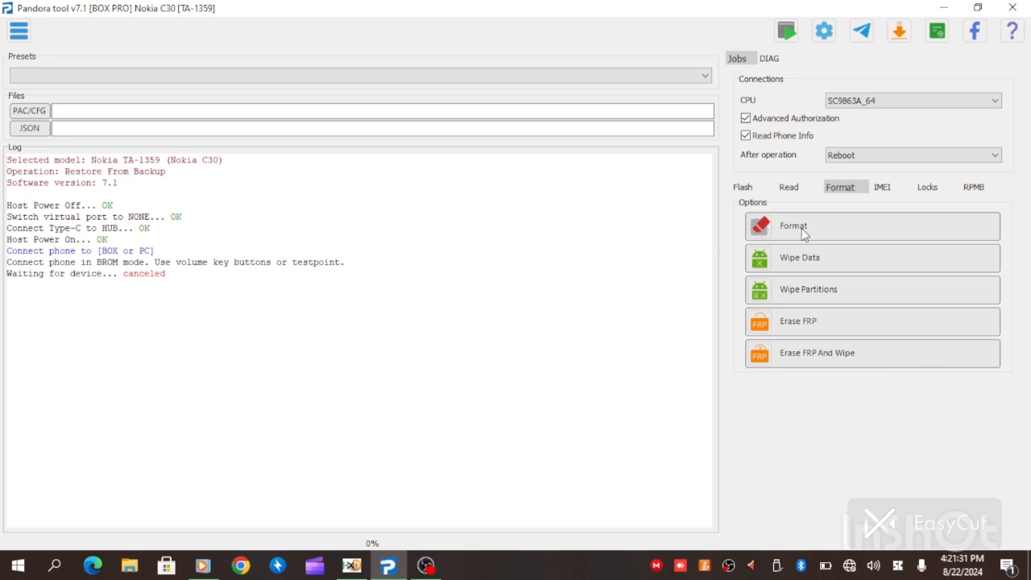
{"action": "left_click", "coordinate": [928, 187]}
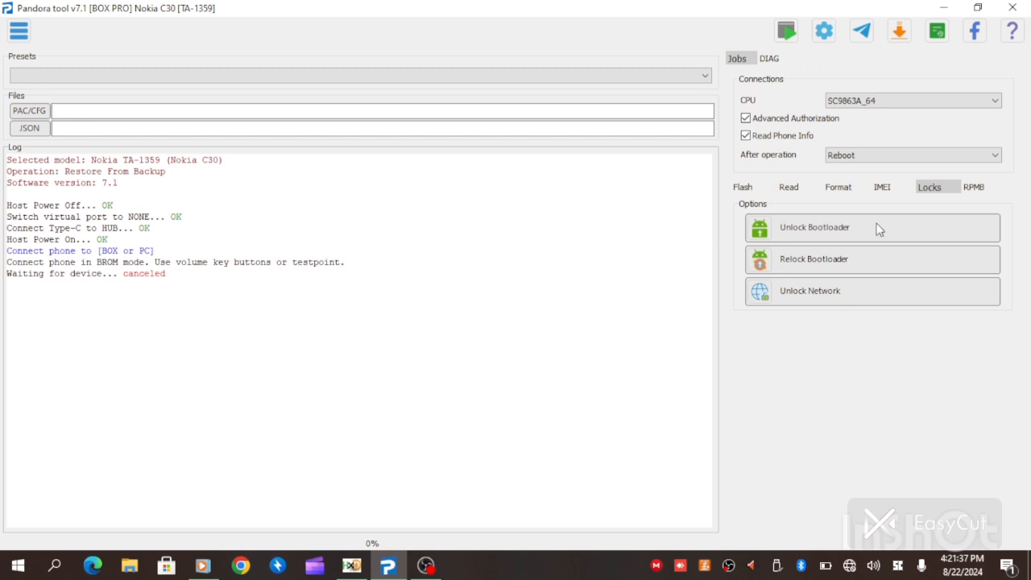
{"action": "mouse_move", "coordinate": [860, 229]}
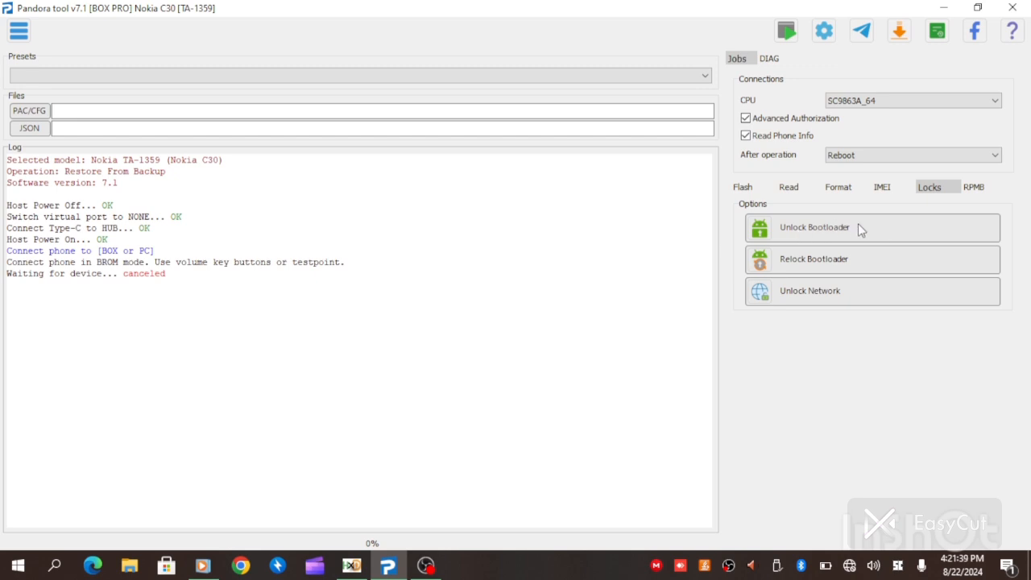
{"action": "mouse_move", "coordinate": [834, 192]}
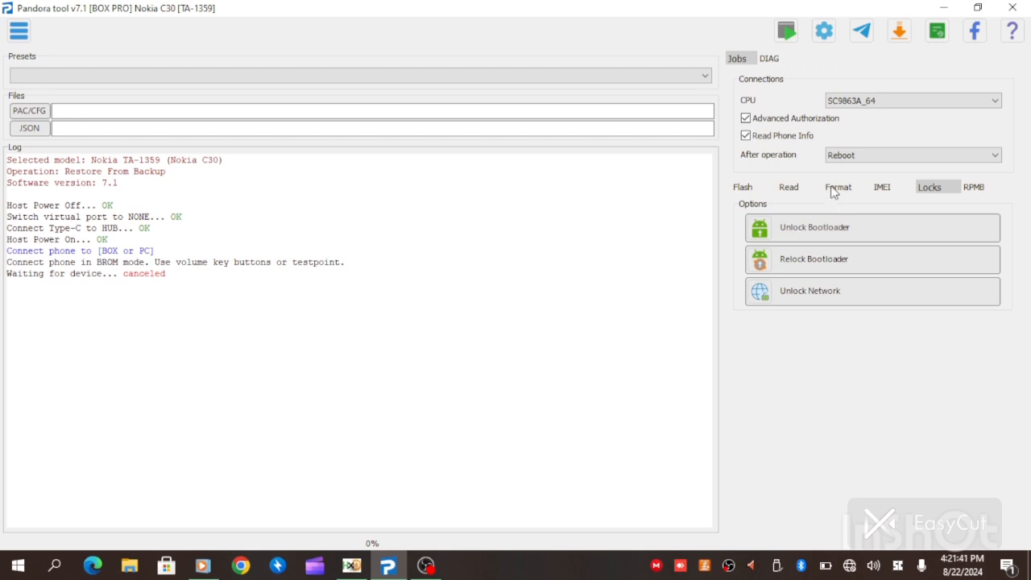
{"action": "left_click", "coordinate": [837, 187]}
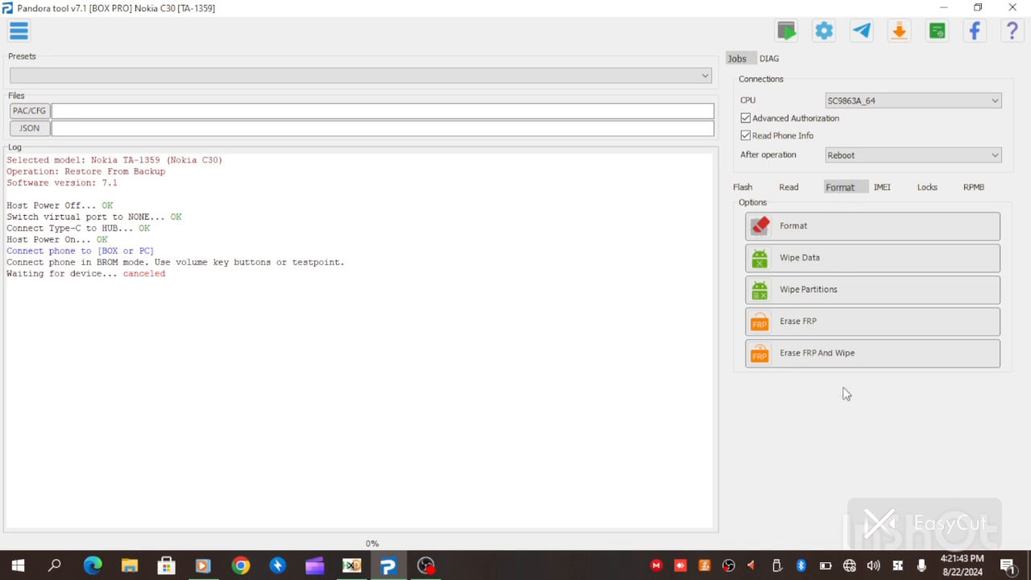
{"action": "mouse_move", "coordinate": [834, 364]}
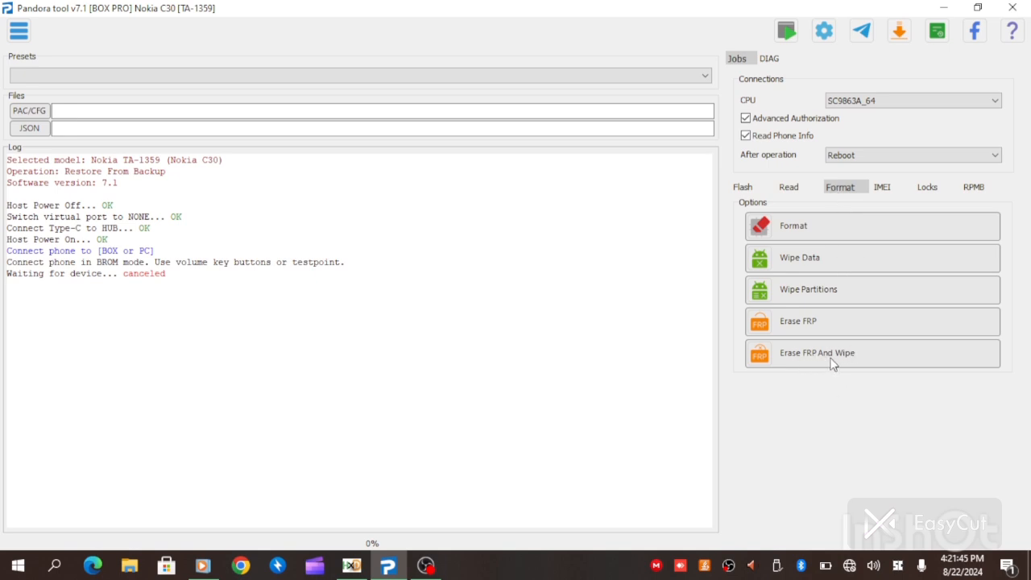
{"action": "mouse_move", "coordinate": [722, 403]}
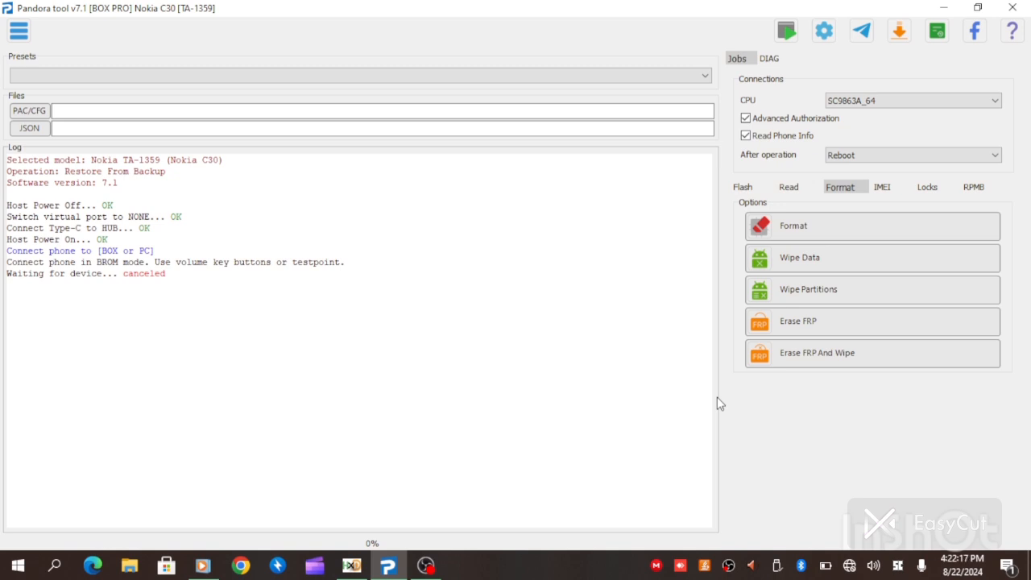
{"action": "mouse_move", "coordinate": [876, 255]}
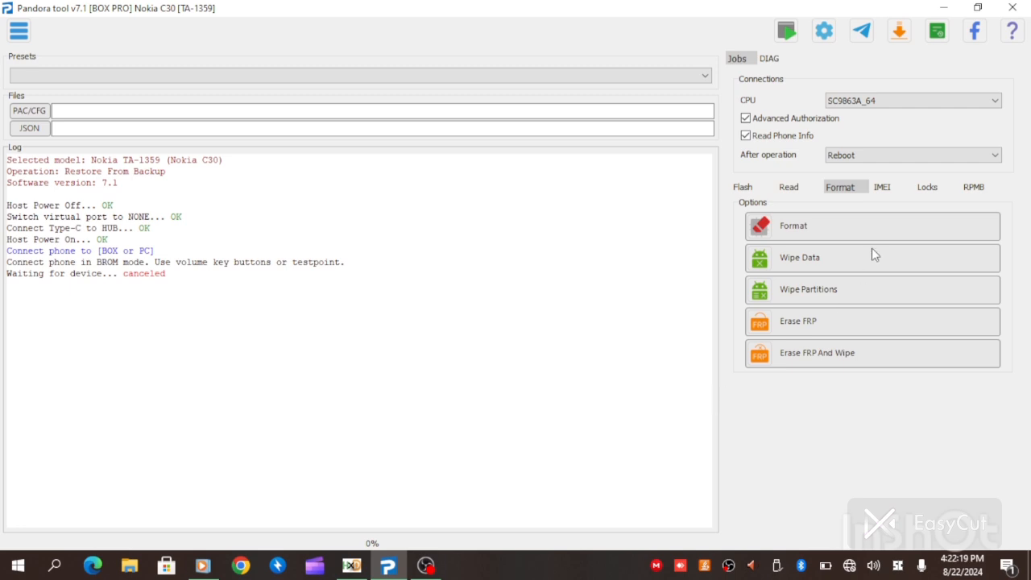
{"action": "mouse_move", "coordinate": [944, 9]}
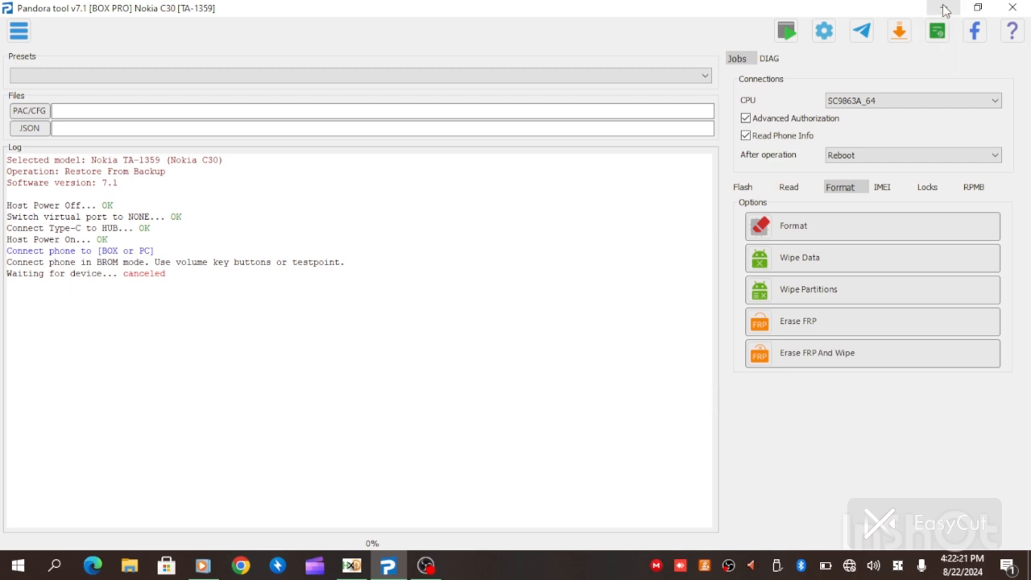
{"action": "mouse_move", "coordinate": [944, 10]}
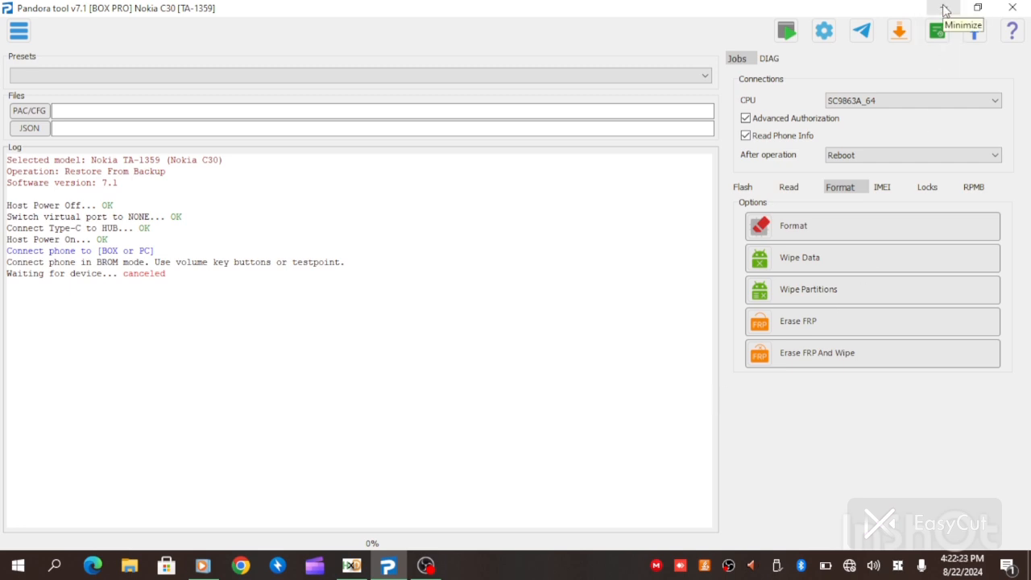